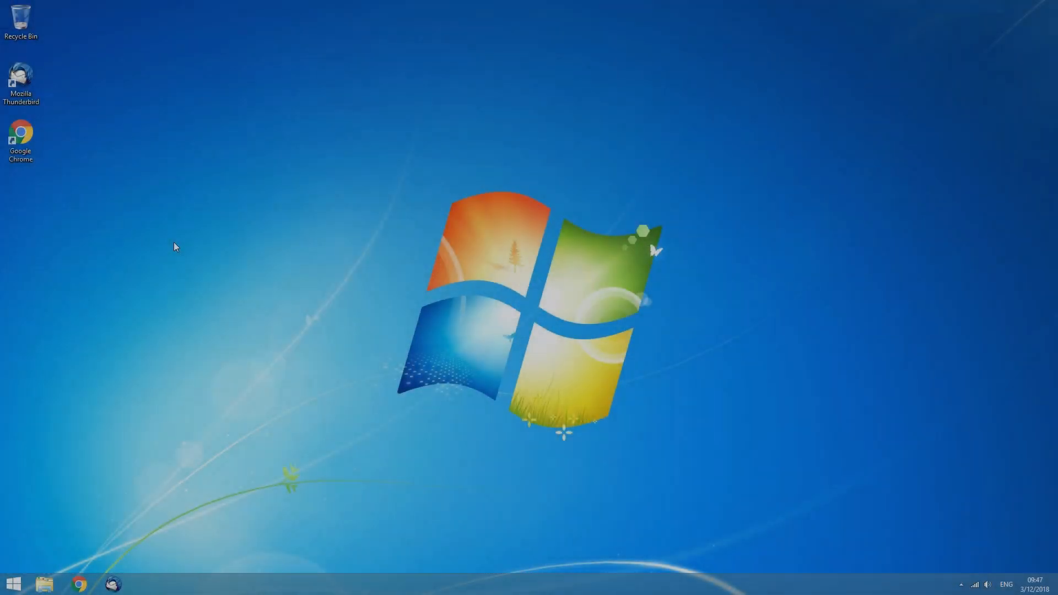
Launch Google Chrome from its desktop shortcut so the Google home page appears.
left_click(21, 140)
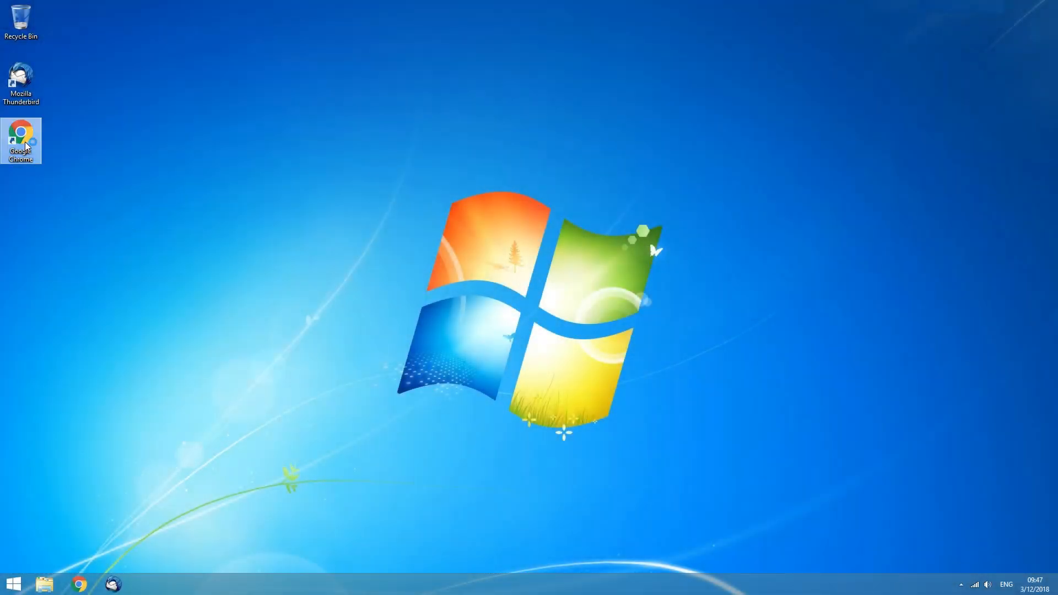
double_click(21, 140)
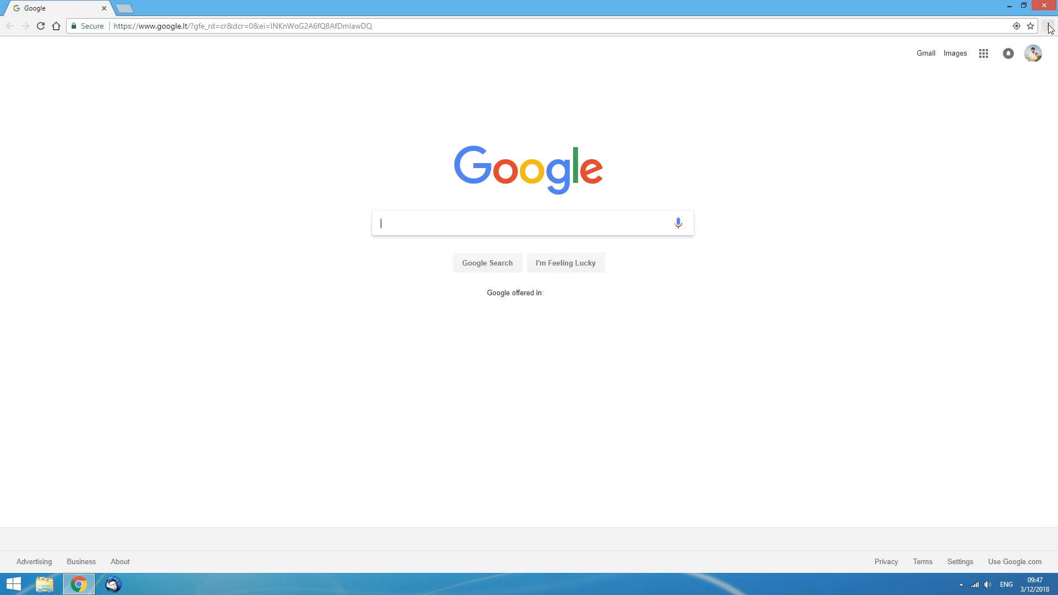
Open Chrome's Extensions page via More tools and scroll through the installed extensions.
left_click(1050, 25)
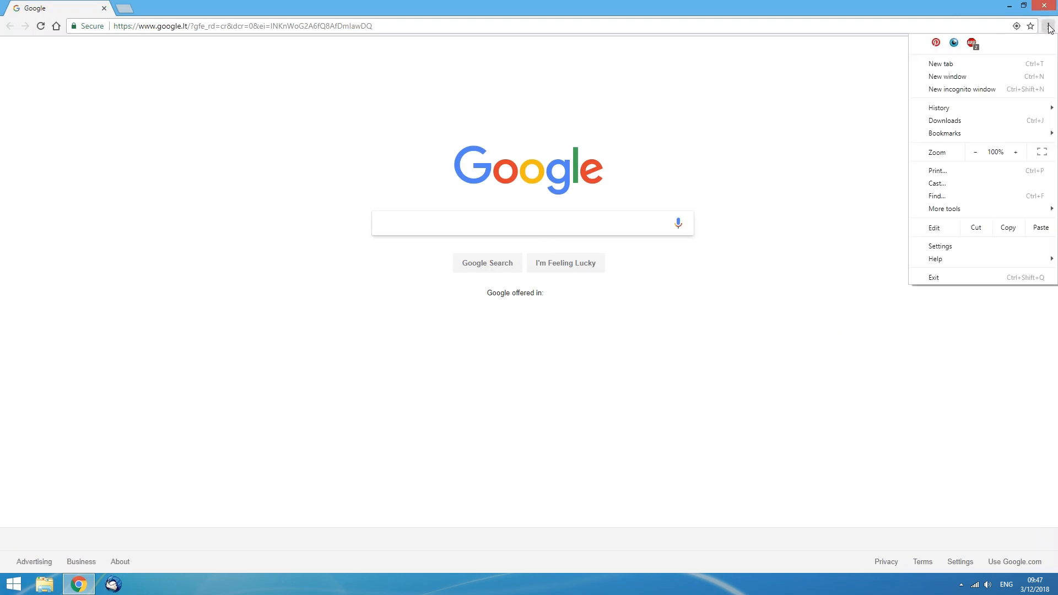
mouse_move(970, 183)
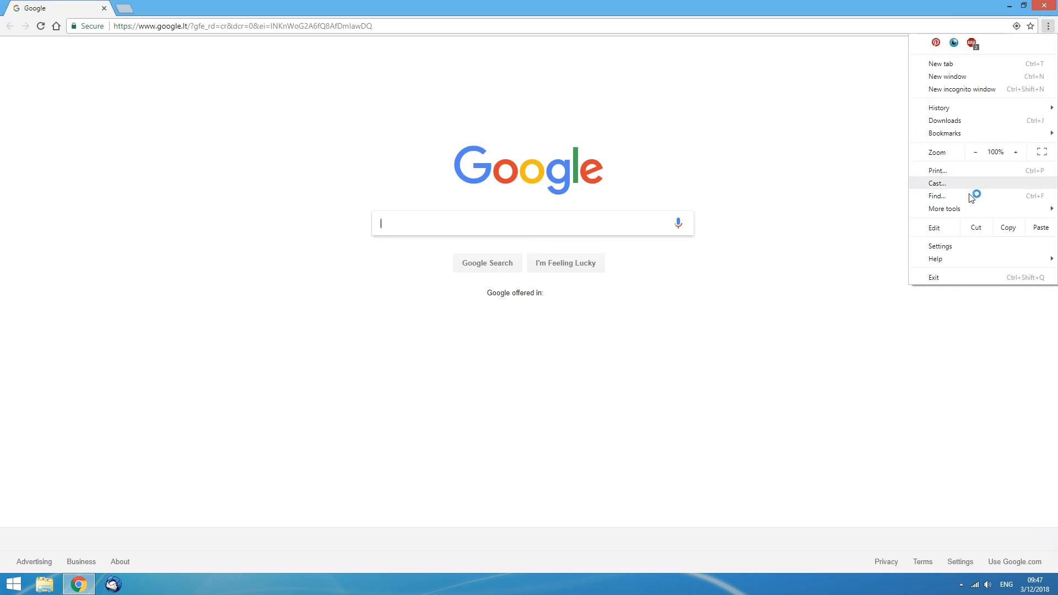
left_click(944, 208)
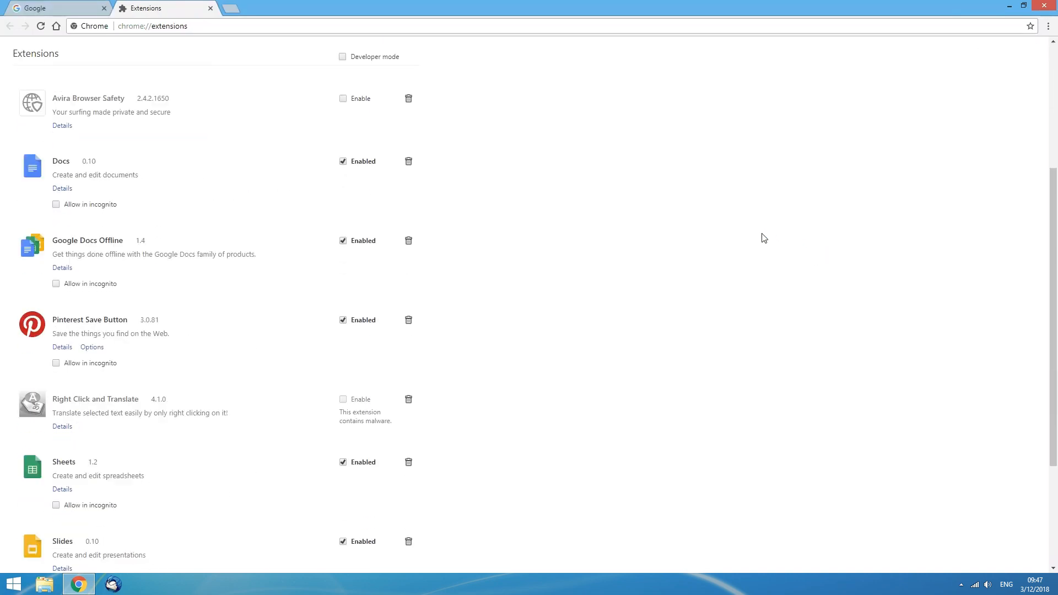
scroll("down", 3)
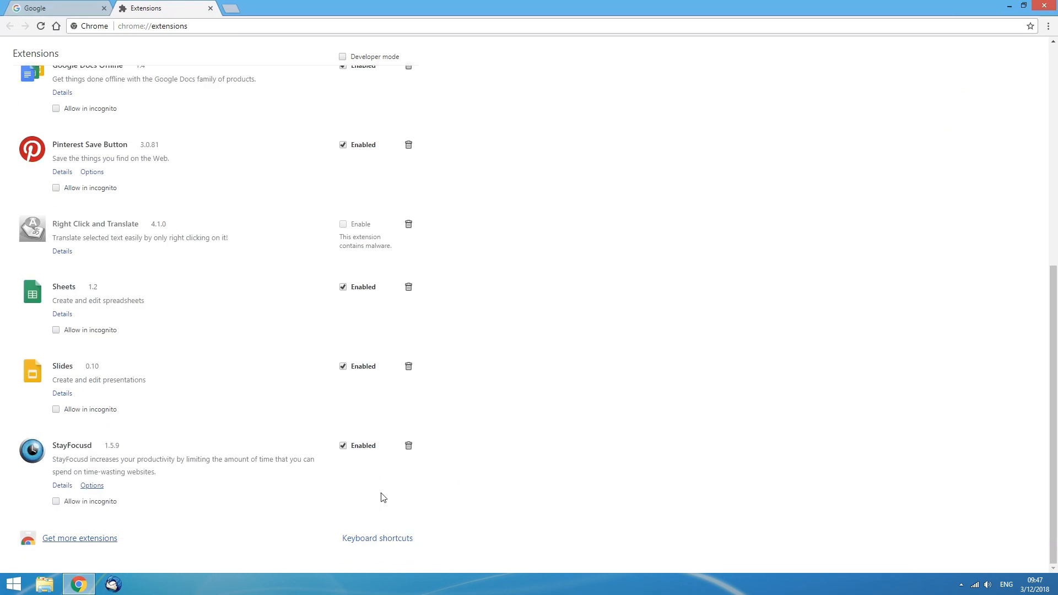
mouse_move(79, 538)
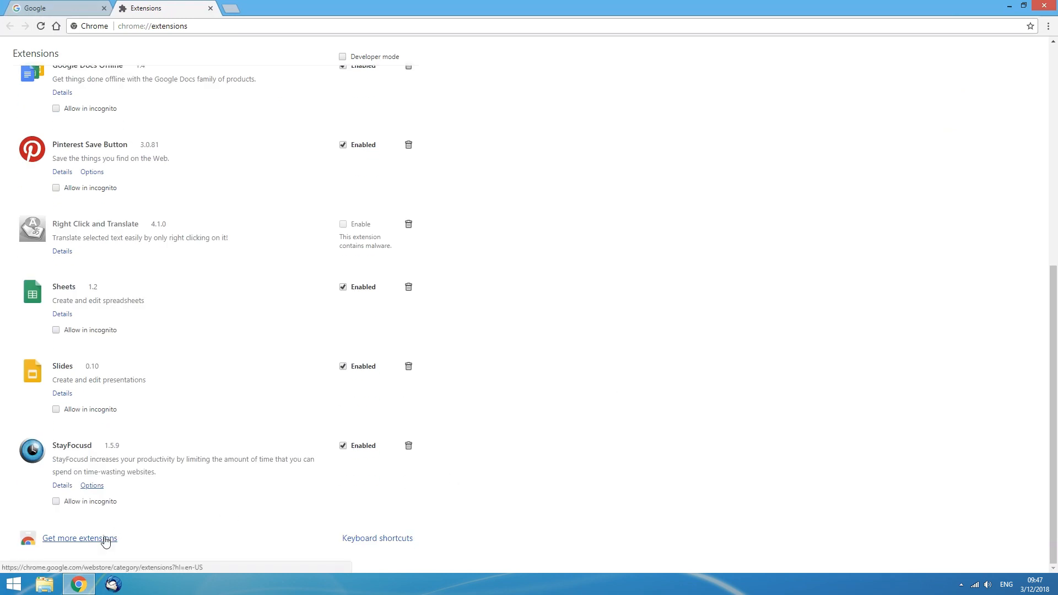
Go to the Chrome Web Store and search for 'nordvpn'.
left_click(80, 538)
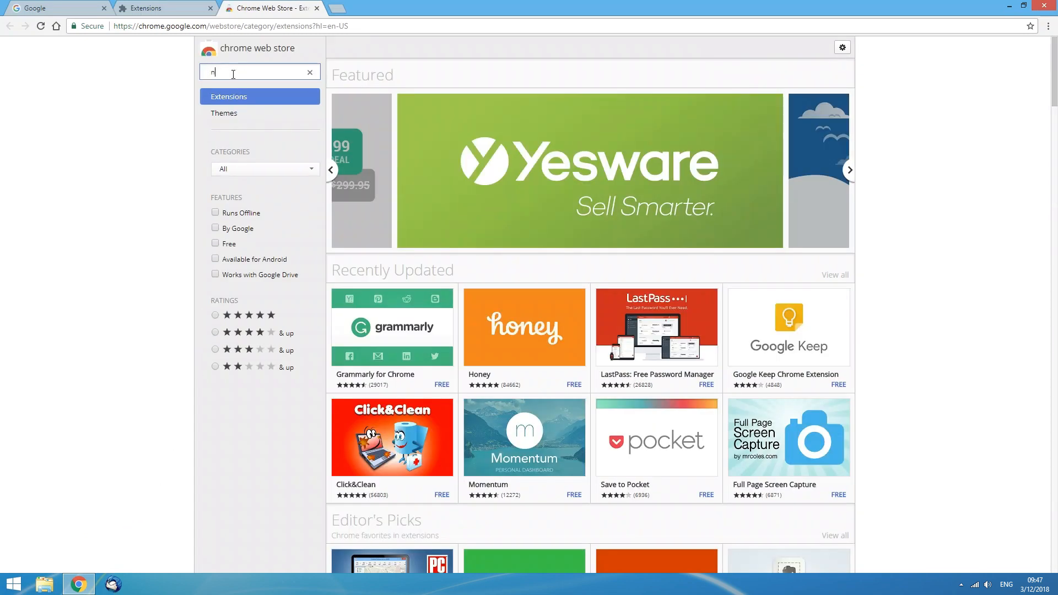
type("nordvpn")
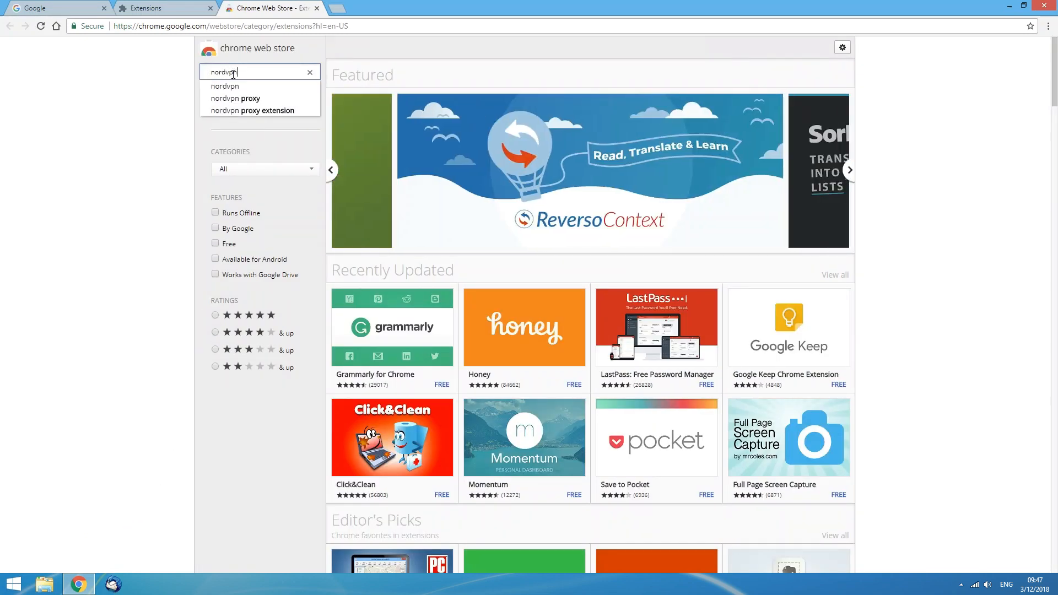
mouse_move(224, 86)
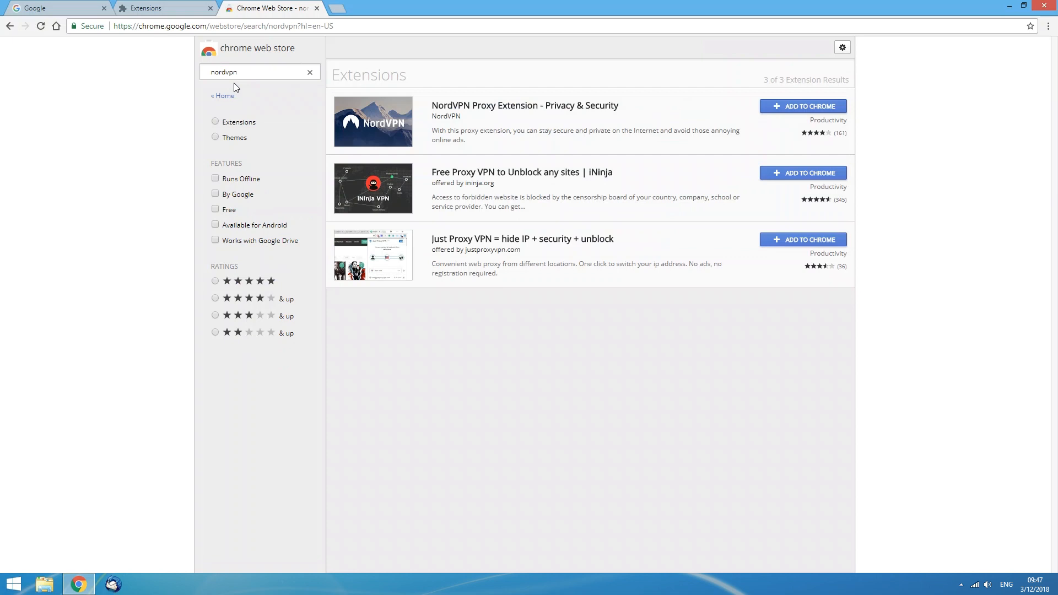
mouse_move(803, 106)
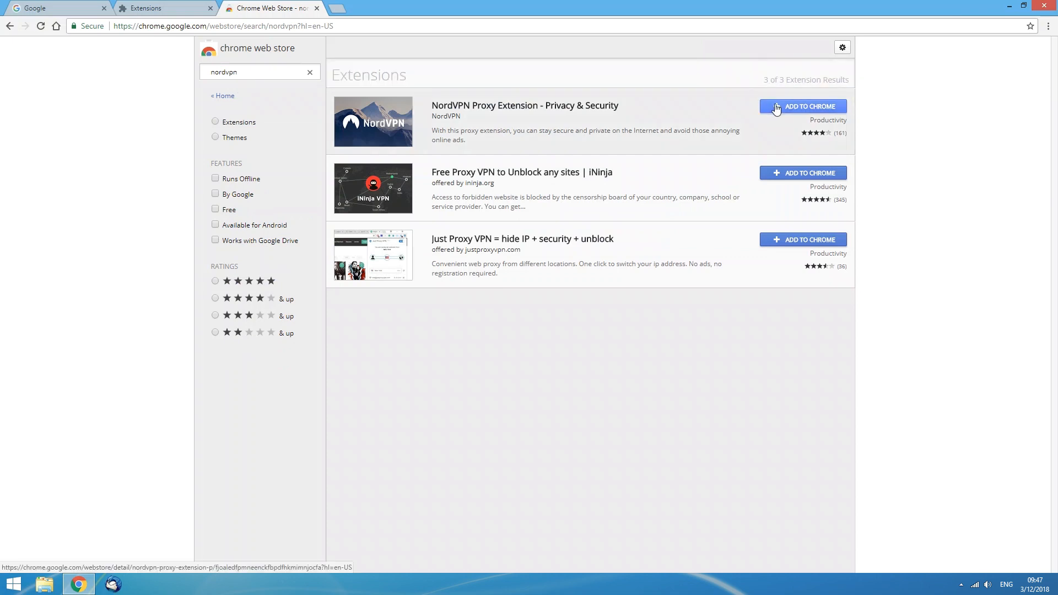
Add the NordVPN Proxy Extension to Chrome and confirm the installation.
left_click(803, 106)
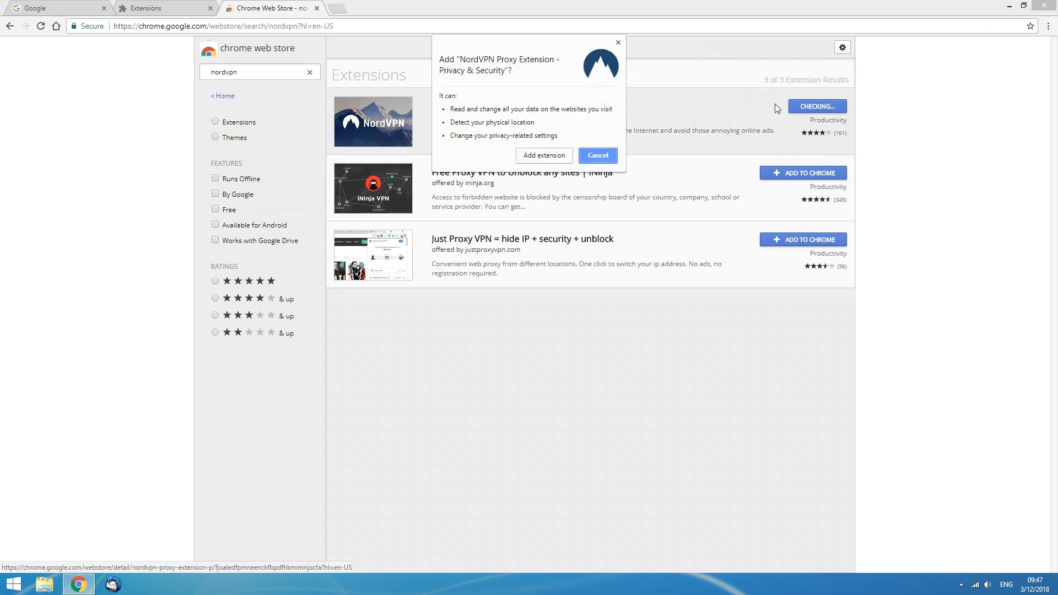
mouse_move(604, 109)
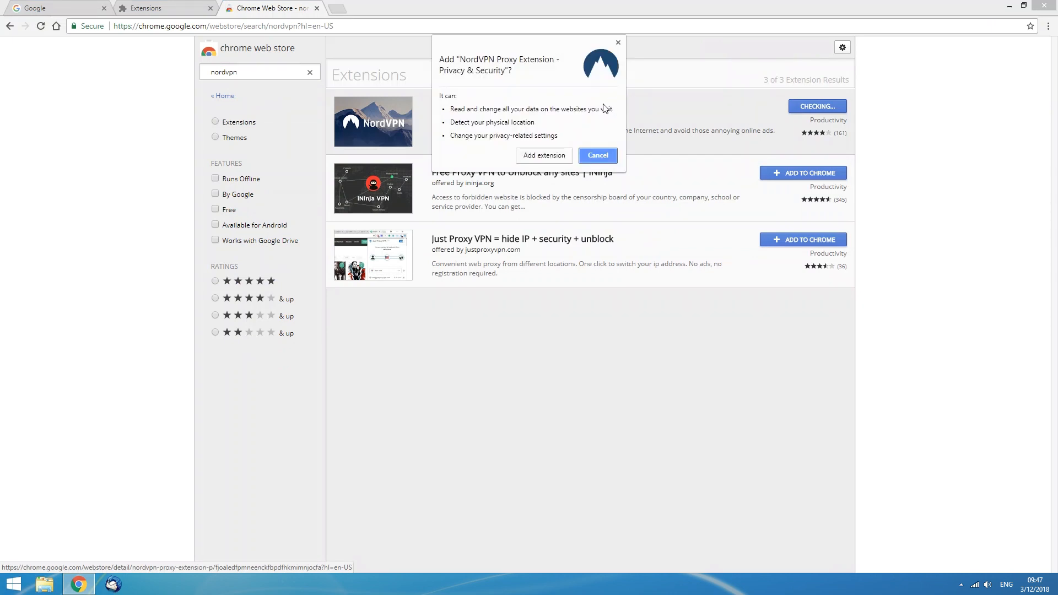
mouse_move(543, 156)
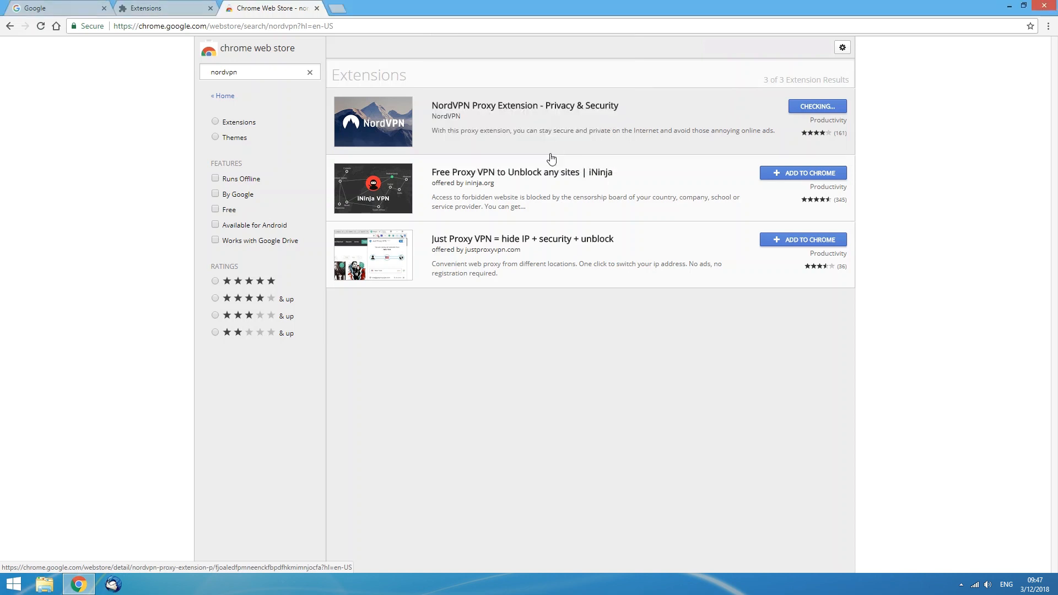
left_click(817, 106)
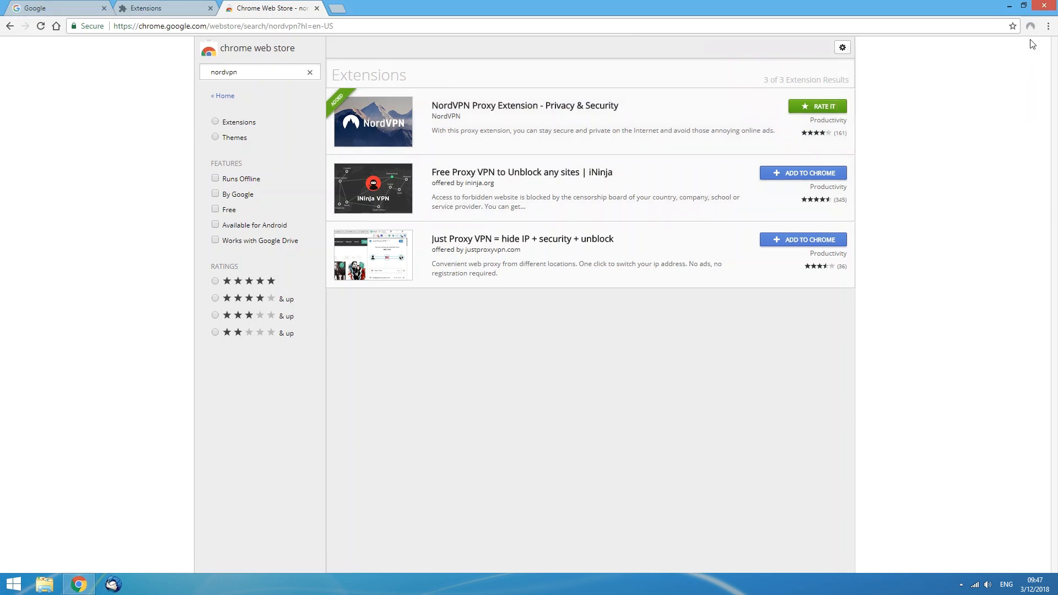
left_click(1031, 25)
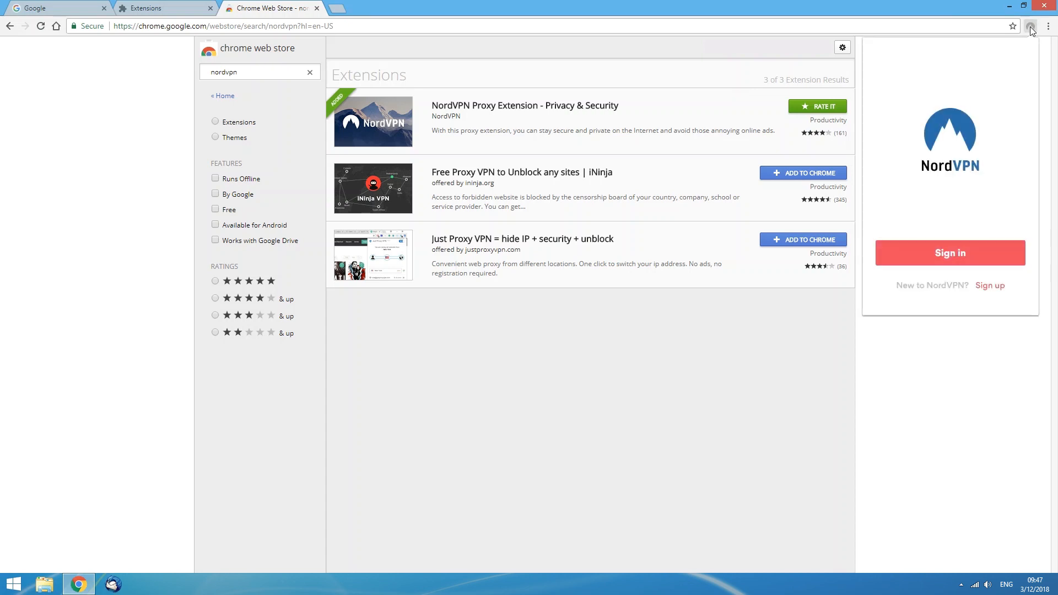
left_click(949, 253)
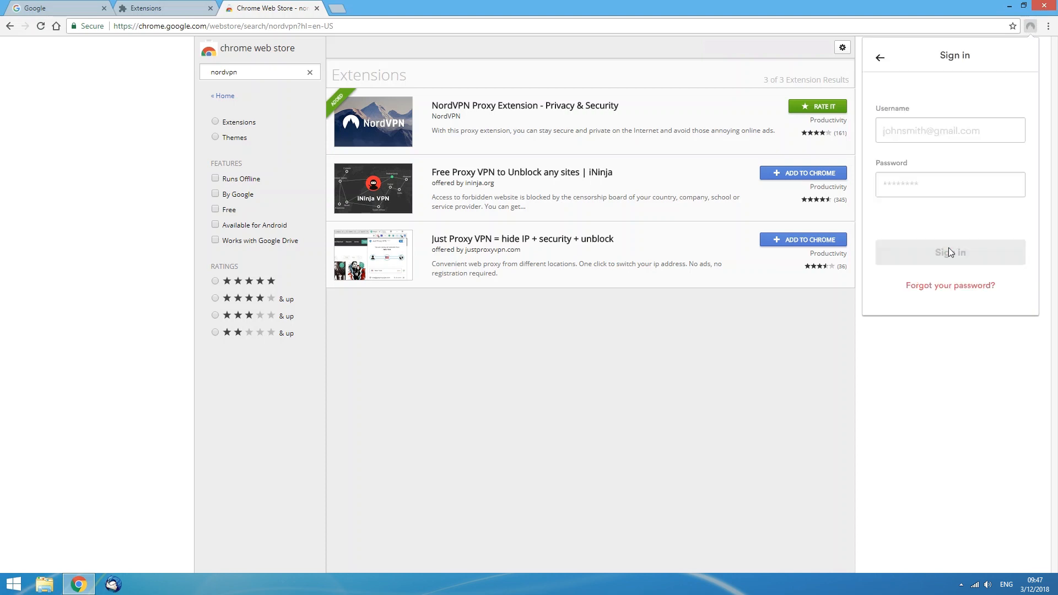
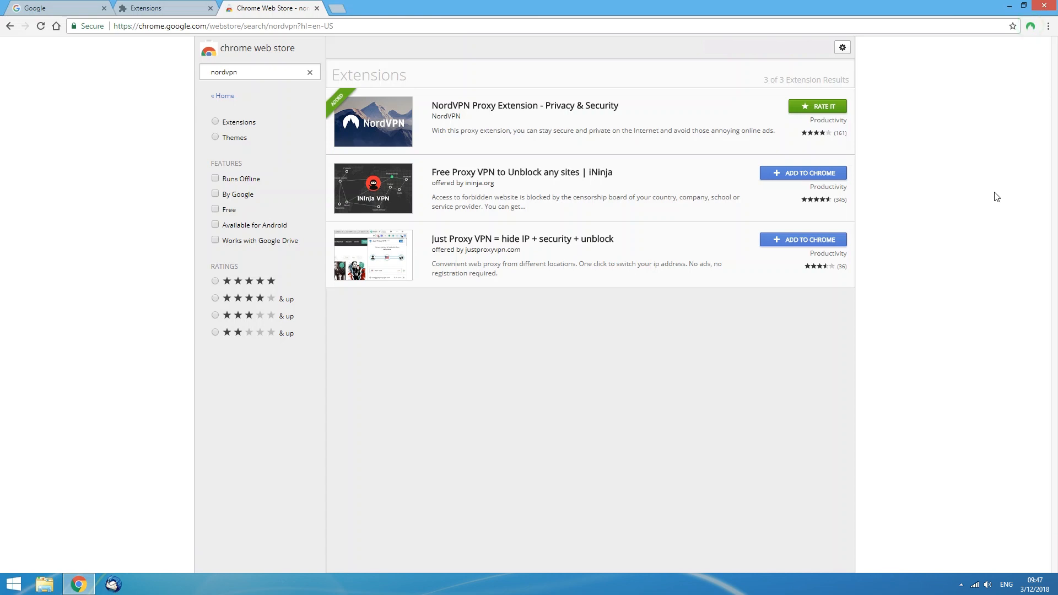
mouse_move(1031, 26)
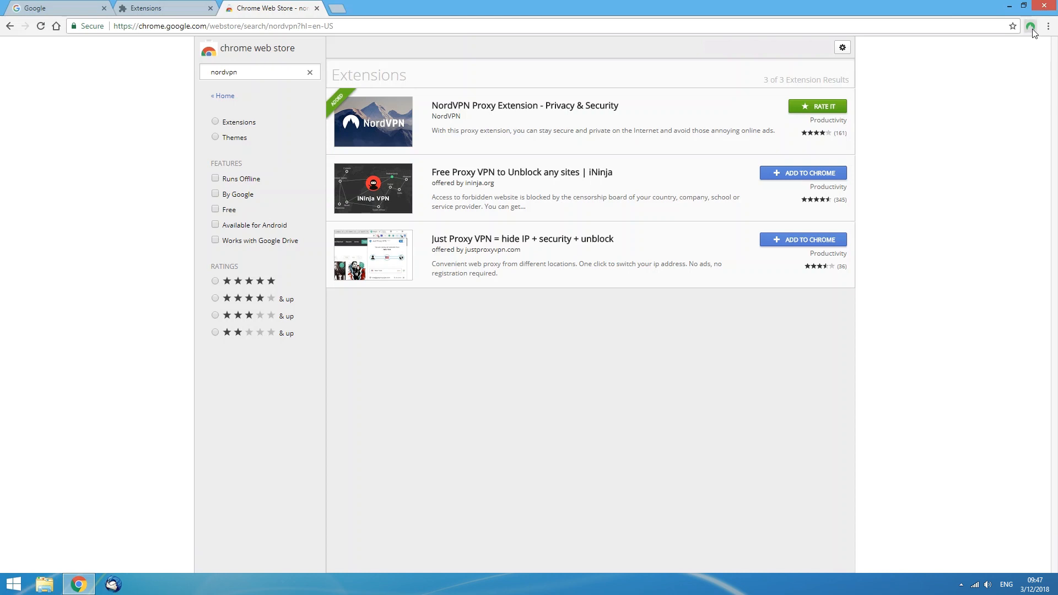
View the NordVPN panel showing a secured connection to United Kingdom.
left_click(1031, 26)
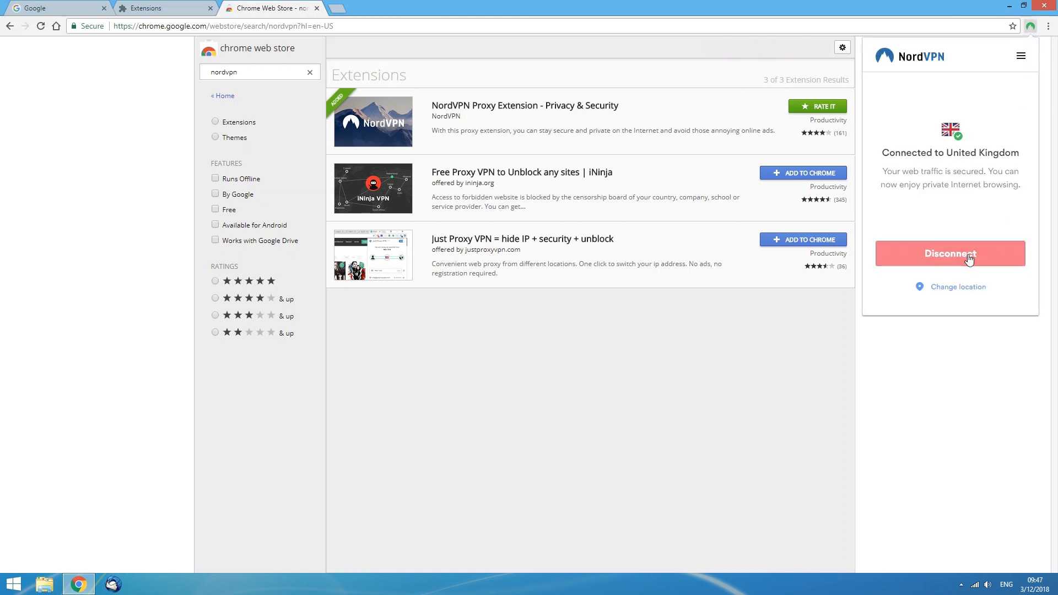